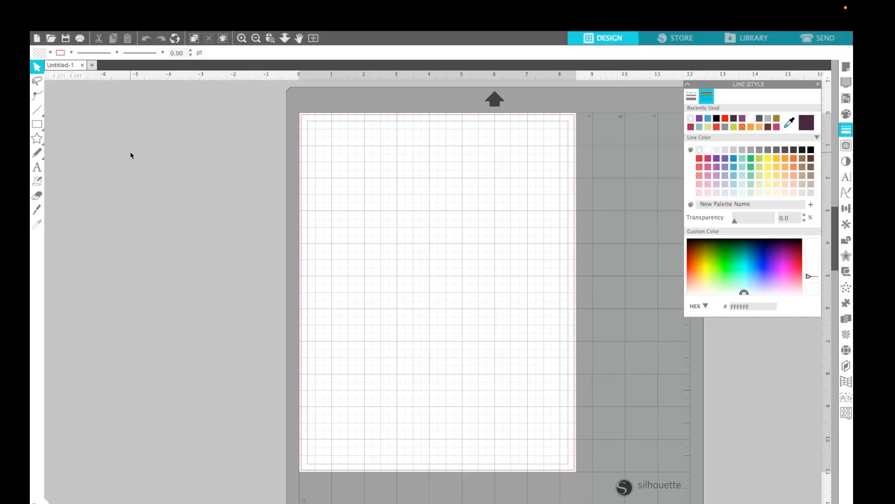
pyautogui.moveTo(232, 106)
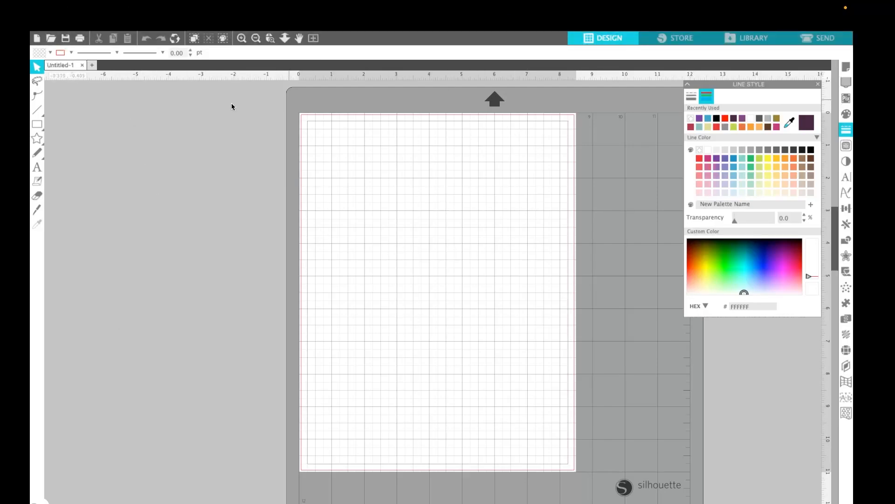
# Start opening an existing file to pick the raccoon sticker cut-lines PDF
pyautogui.click(123, 8)
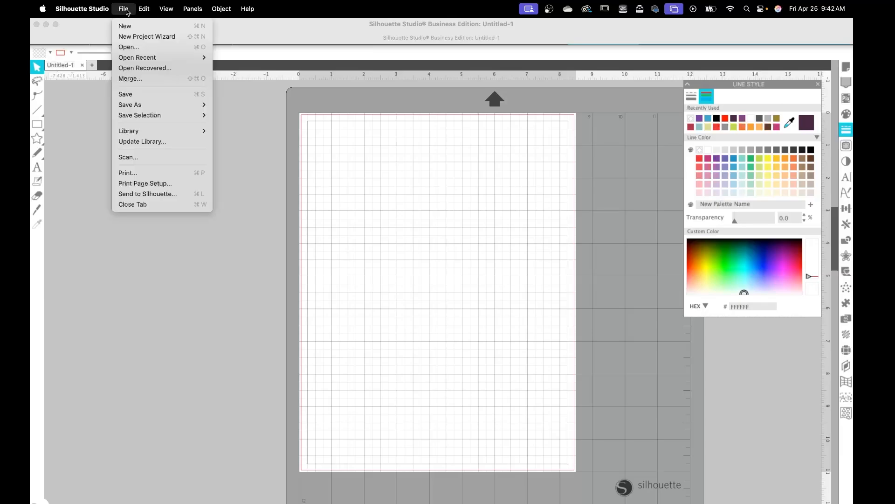
pyautogui.click(127, 47)
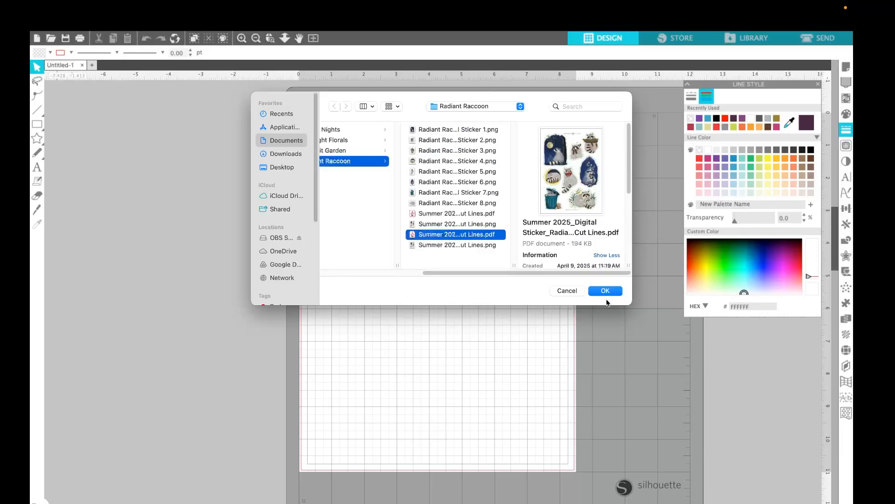
# Confirm the raccoon sticker PDF in the file dialog to reach the import options
pyautogui.click(604, 290)
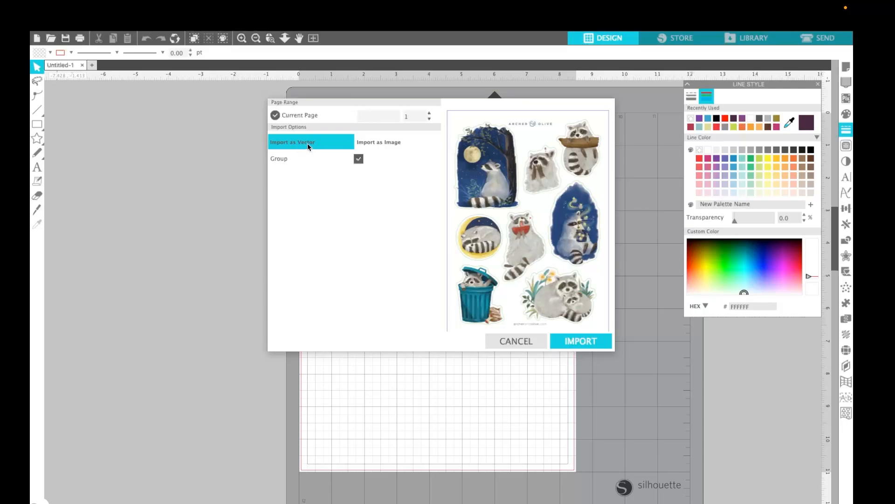
pyautogui.moveTo(376, 158)
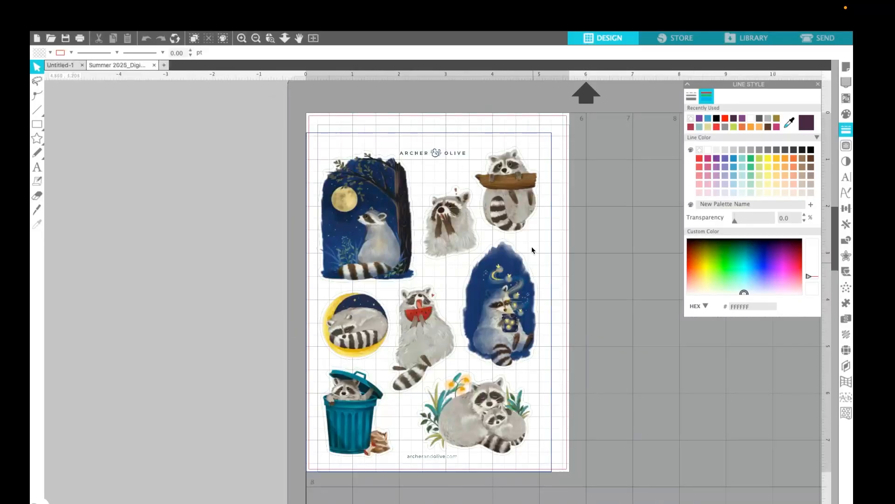
pyautogui.moveTo(416, 253)
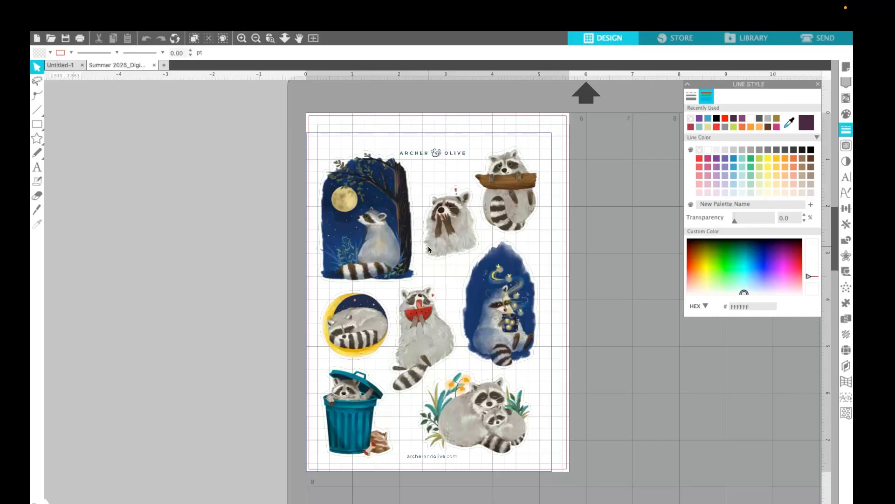
pyautogui.moveTo(847, 67)
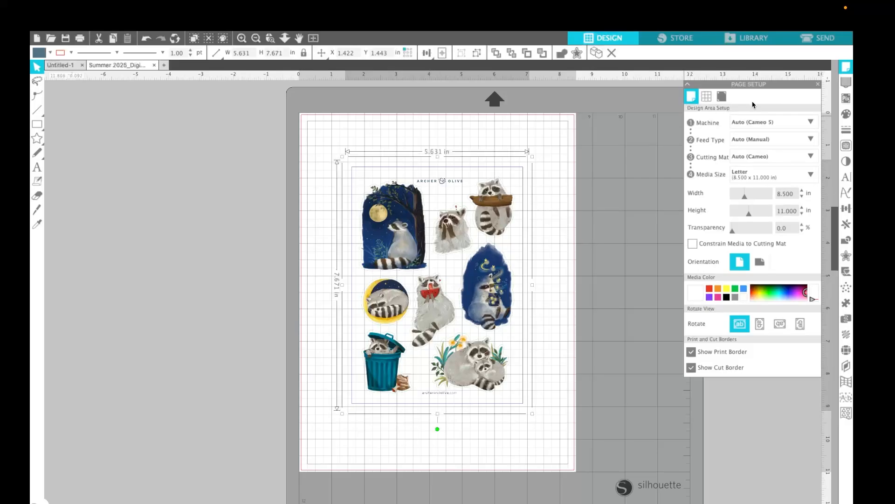
# Turn registration marks on for the letter page in Page Setup
pyautogui.click(722, 96)
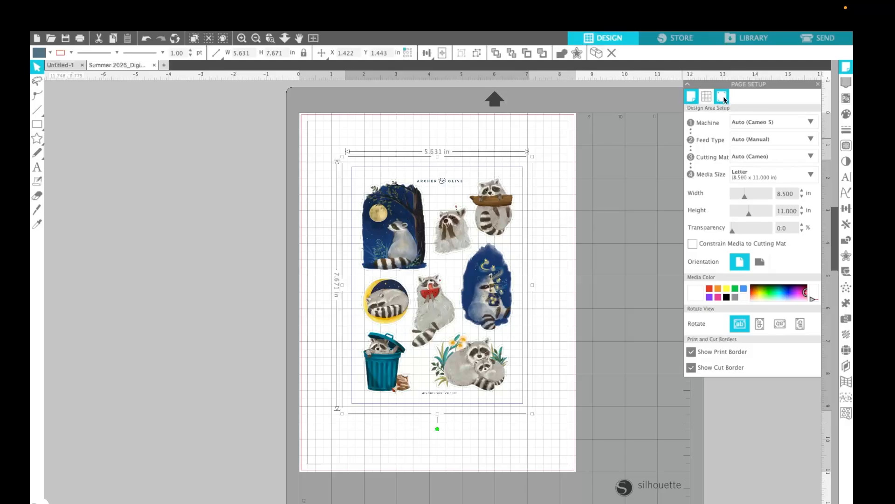
pyautogui.click(721, 96)
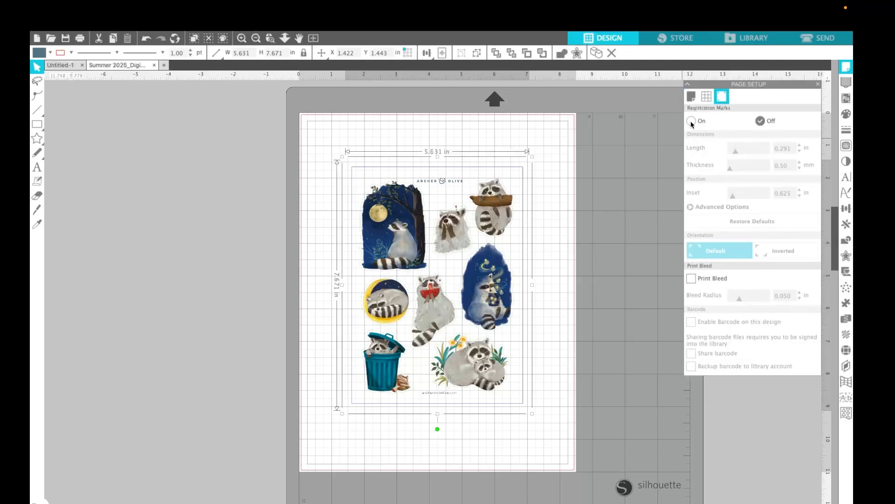
pyautogui.click(691, 120)
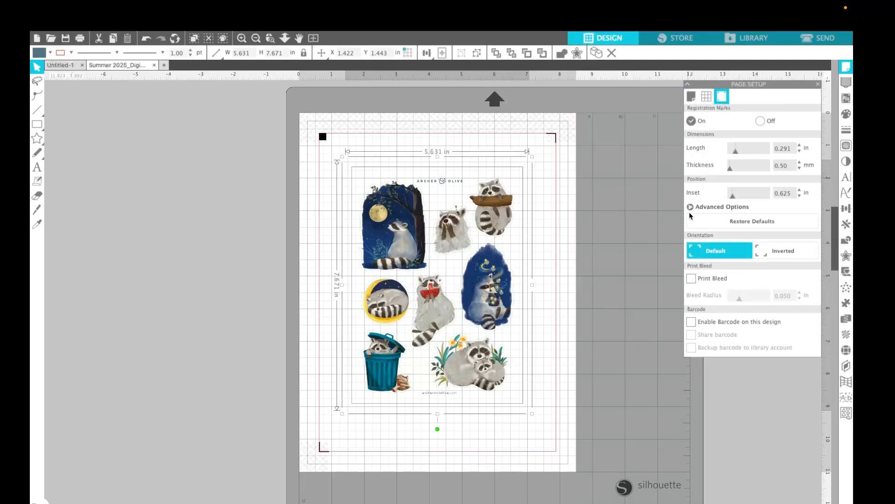
pyautogui.moveTo(351, 411)
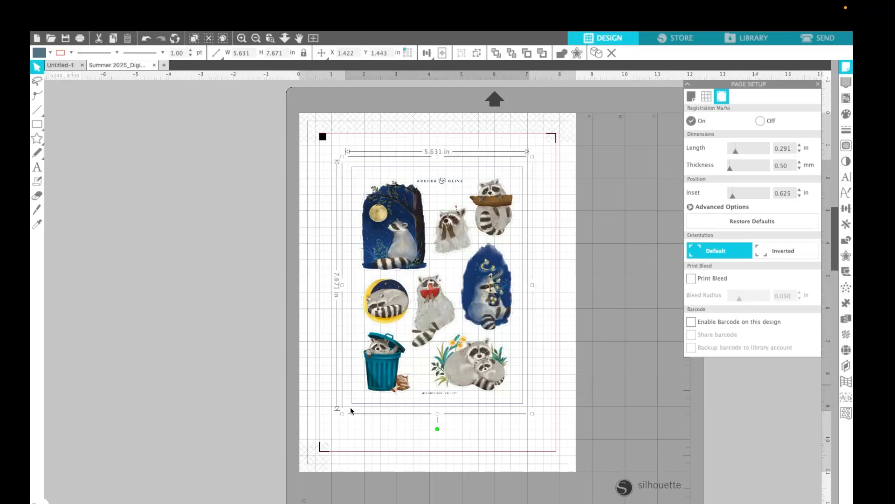
pyautogui.moveTo(518, 201)
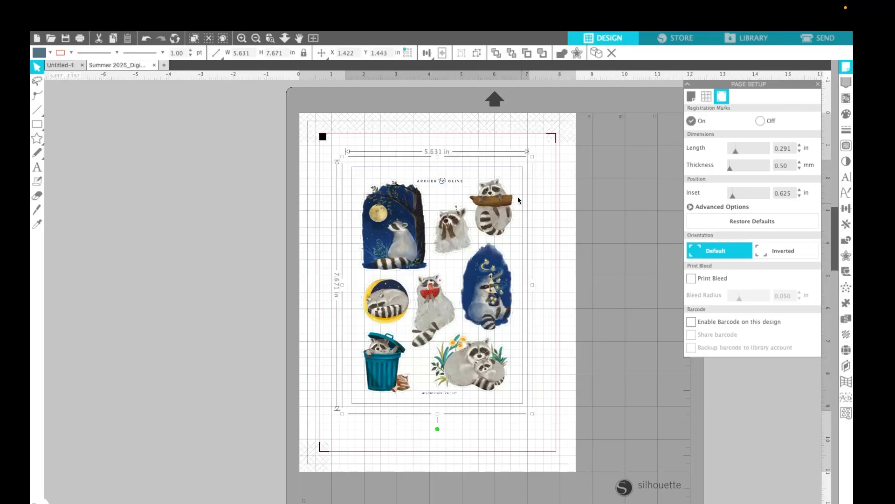
pyautogui.moveTo(564, 155)
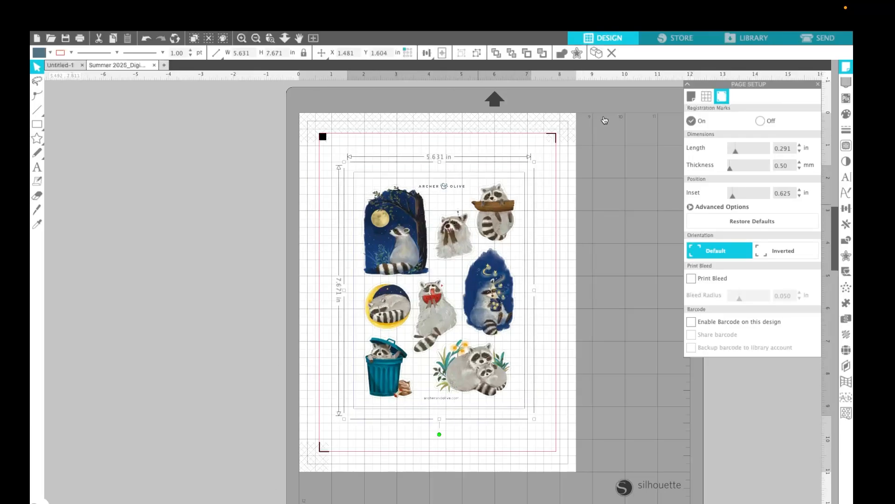
# Preview the cut lines in Send, then ungroup the sticker sheet into separate pieces
pyautogui.click(817, 37)
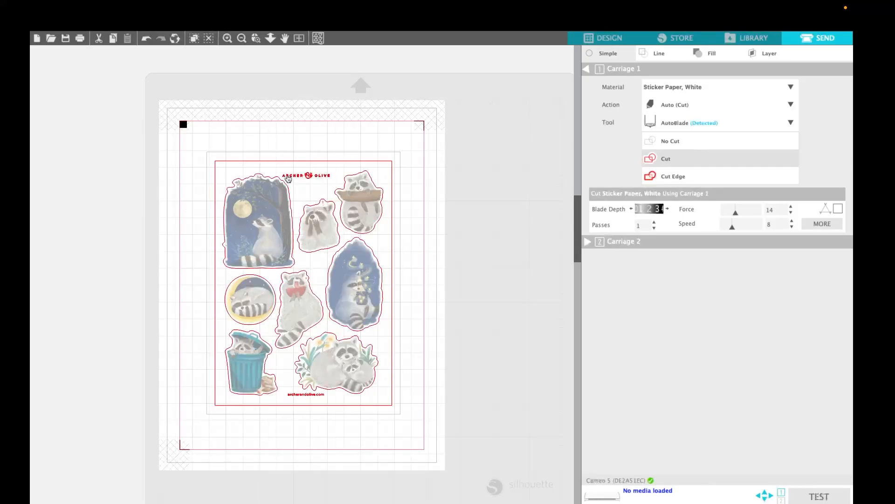
pyautogui.moveTo(745, 84)
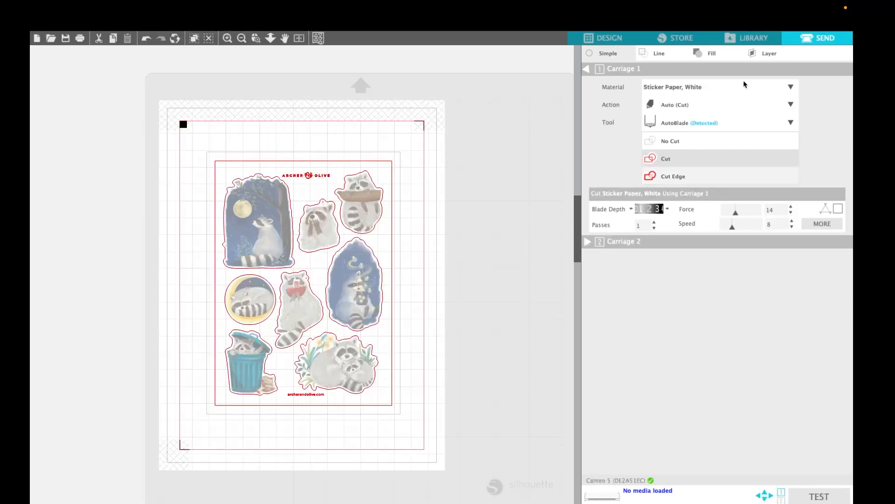
pyautogui.click(603, 37)
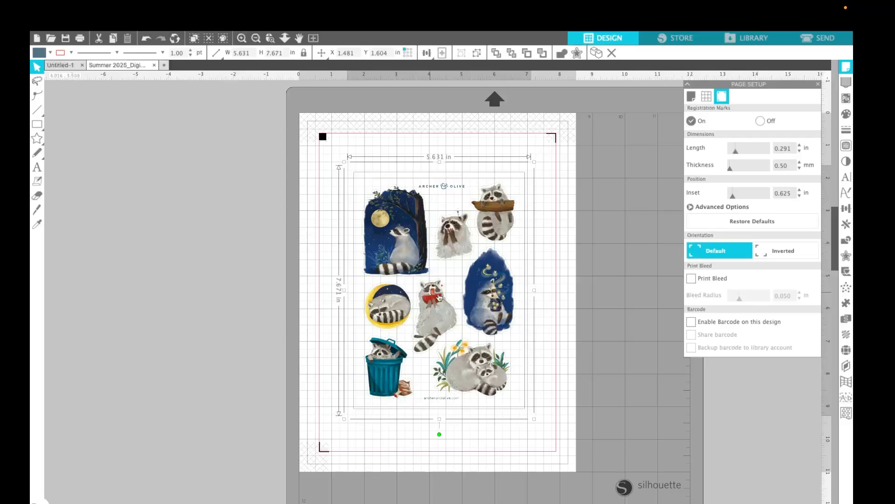
pyautogui.rightClick(439, 297)
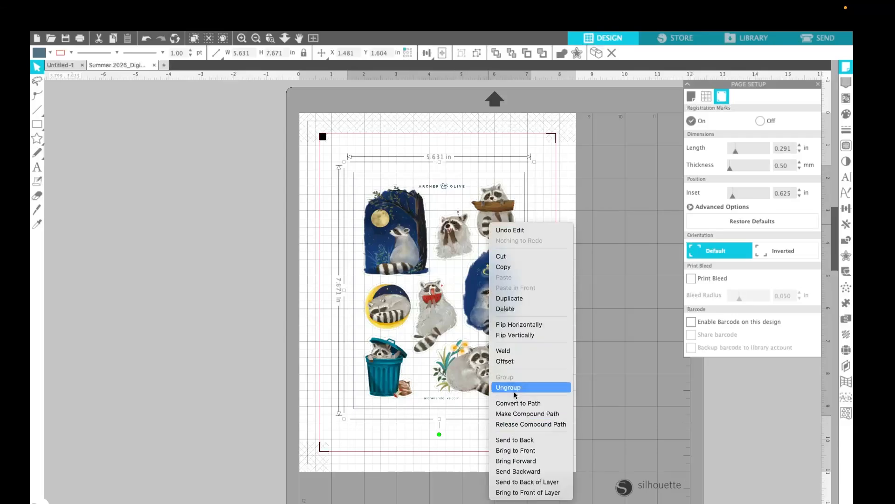
pyautogui.click(508, 387)
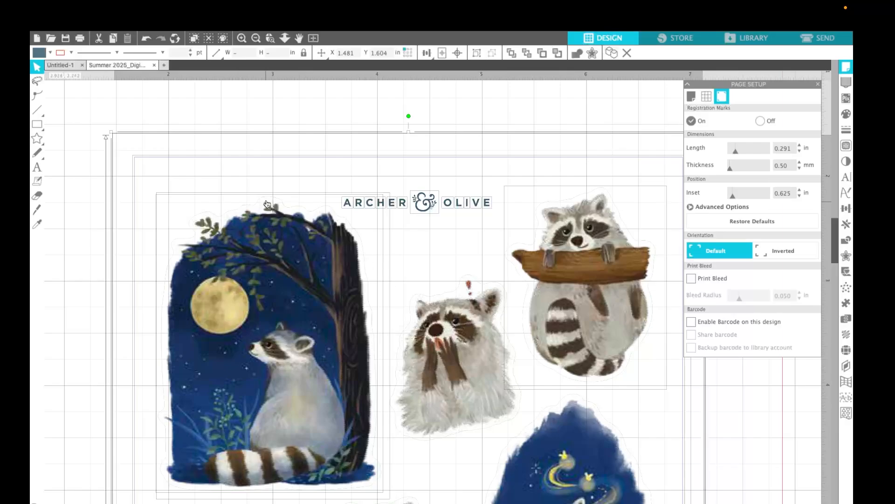
pyautogui.moveTo(184, 198)
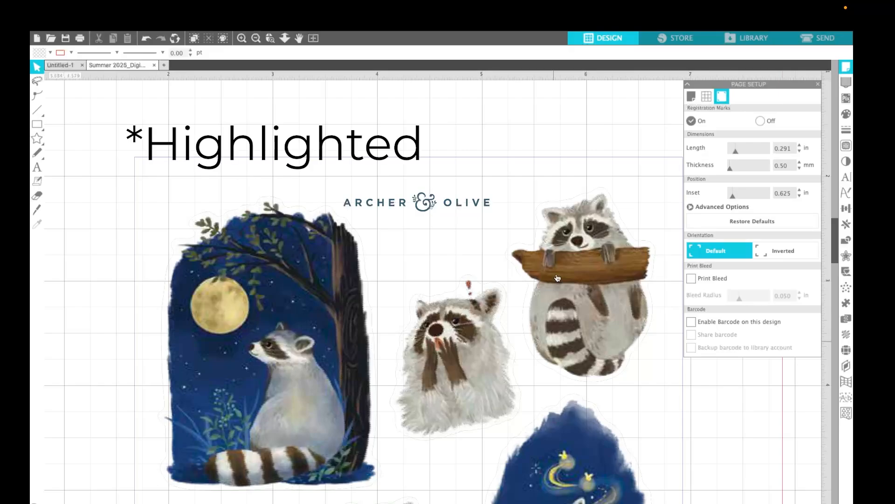
# Marquee-select the whole ARCHER & OLIVE logo and fit the page to view
pyautogui.click(274, 142)
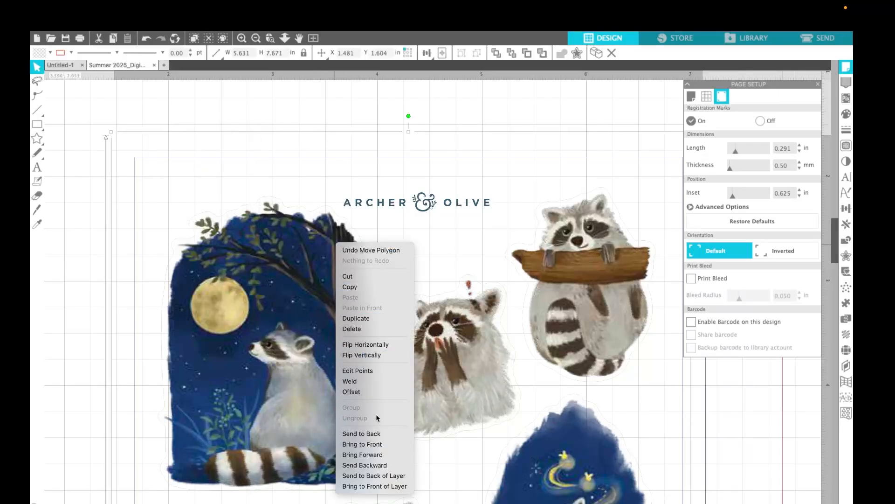
pyautogui.click(348, 206)
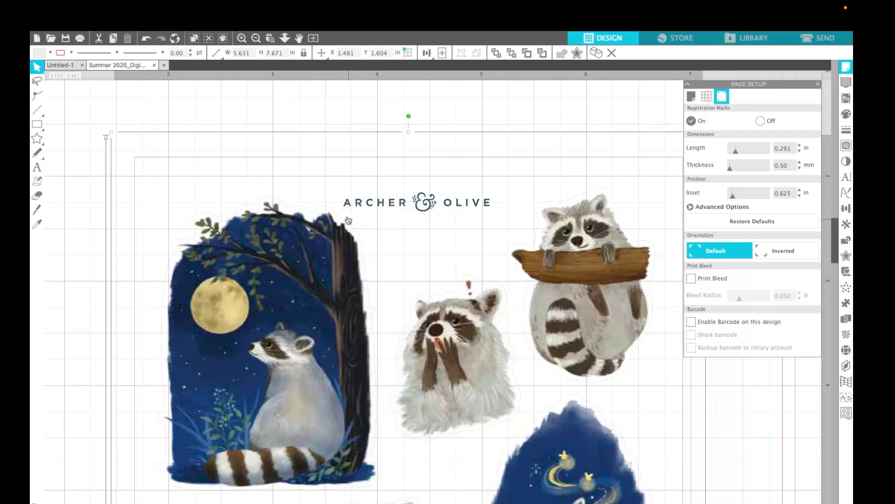
pyautogui.click(347, 207)
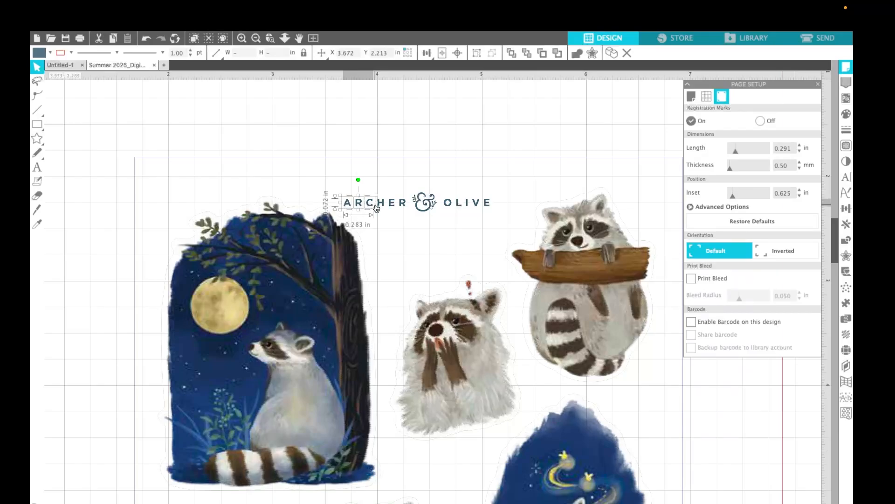
pyautogui.moveTo(371, 208); pyautogui.dragTo(402, 209)
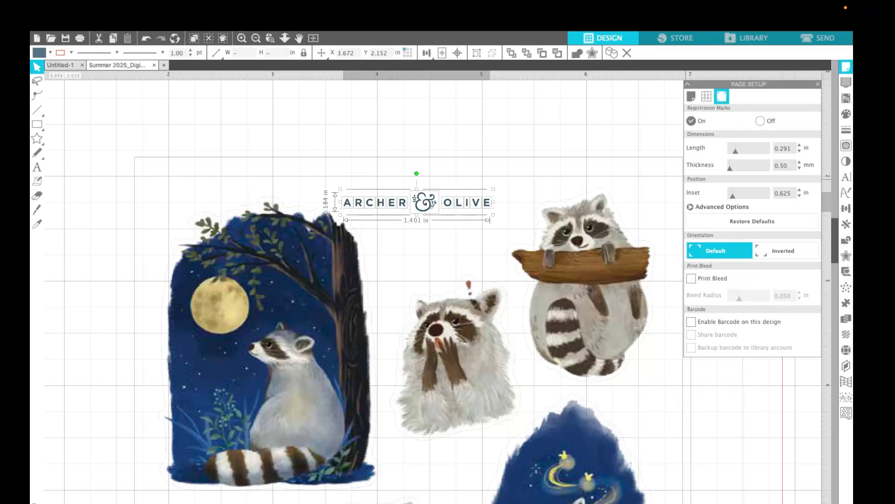
pyautogui.click(824, 38)
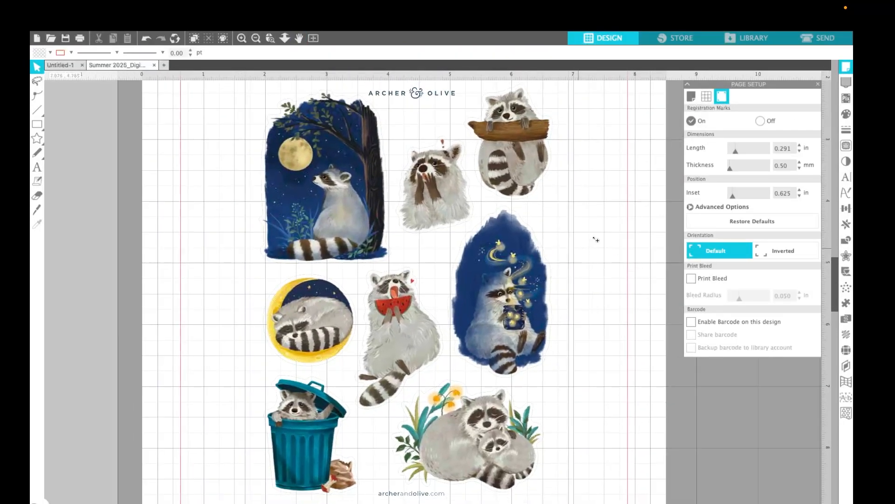
# Preview the sticker paper cut settings in Send, then return to Design
pyautogui.click(819, 37)
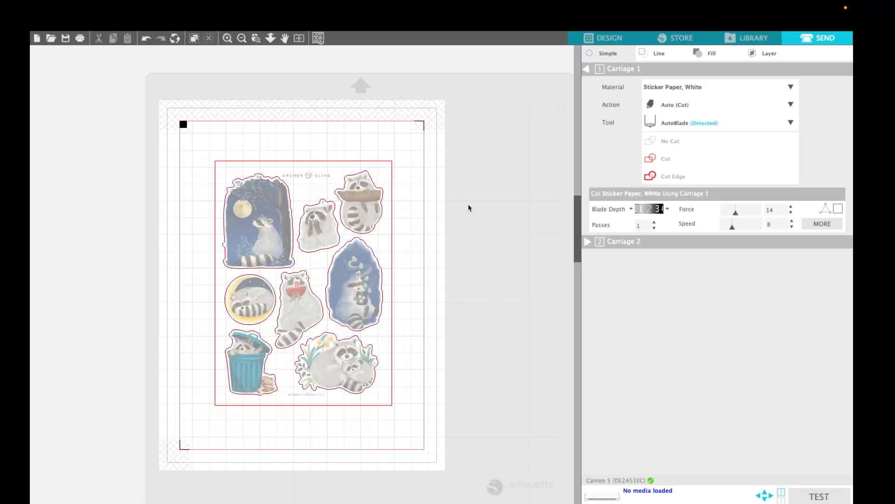
pyautogui.click(603, 38)
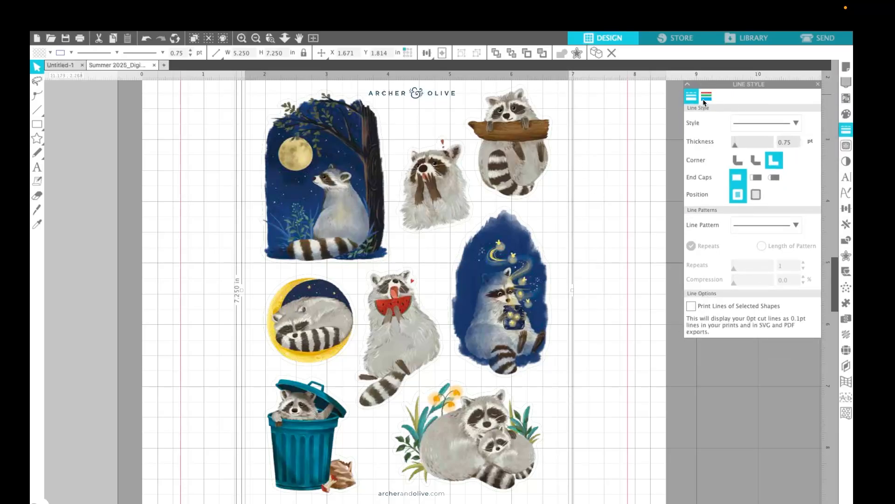
# Set the sheet's outer outline cut line to blue in Line Color
pyautogui.click(706, 96)
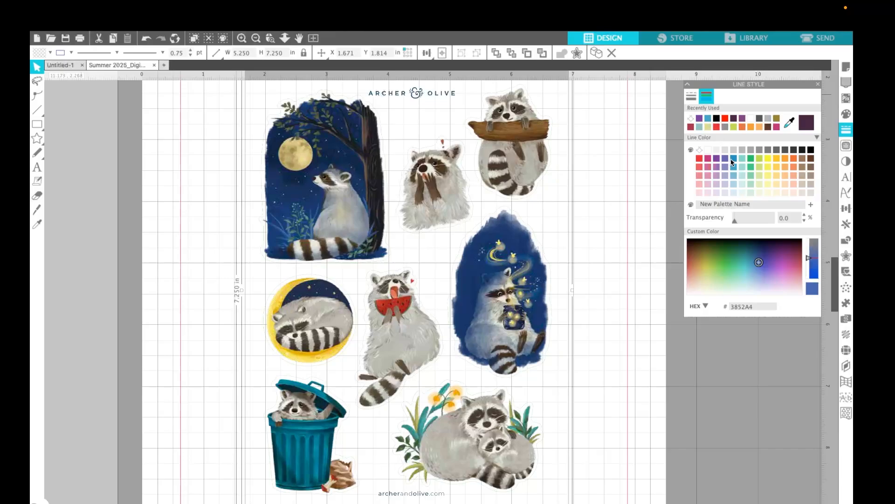
pyautogui.click(734, 261)
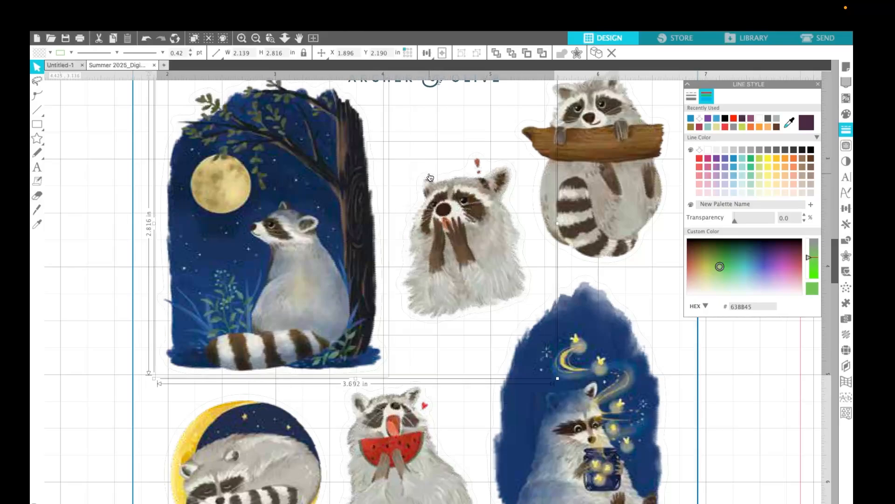
pyautogui.rightClick(467, 225)
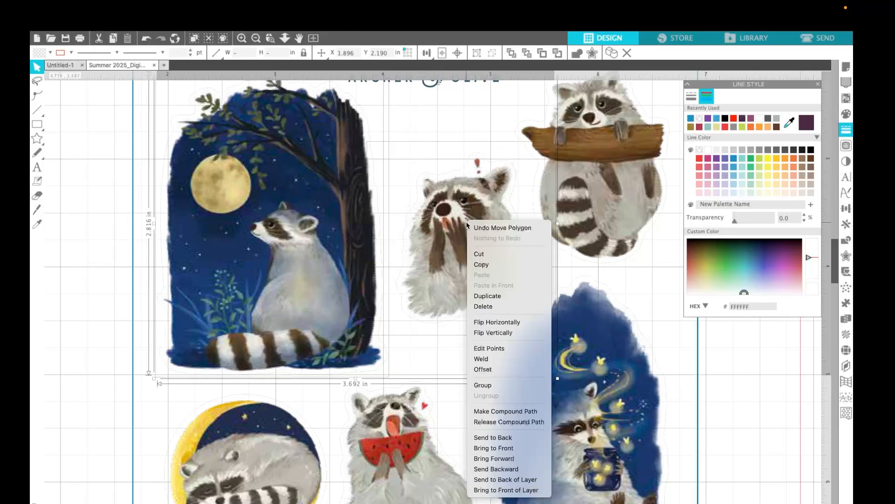
# Give the raccoon stickers white cut lines and send the watermelon raccoon's cut shape to back
pyautogui.click(583, 315)
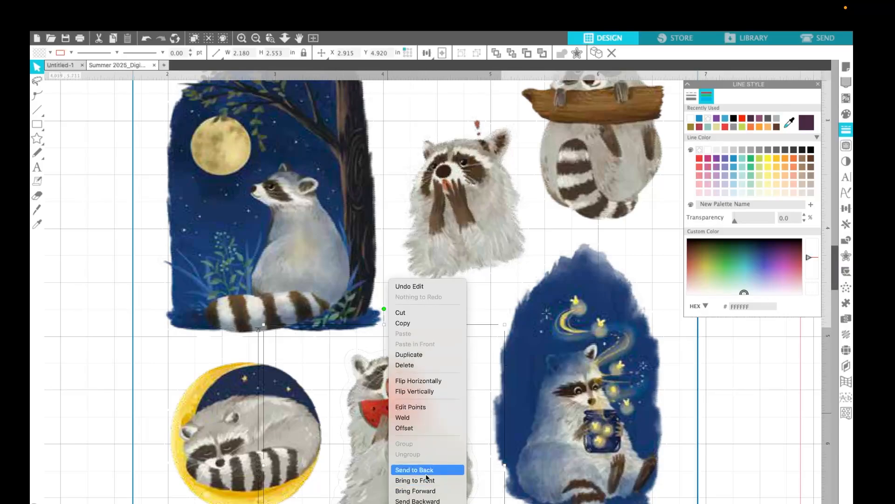
pyautogui.click(414, 469)
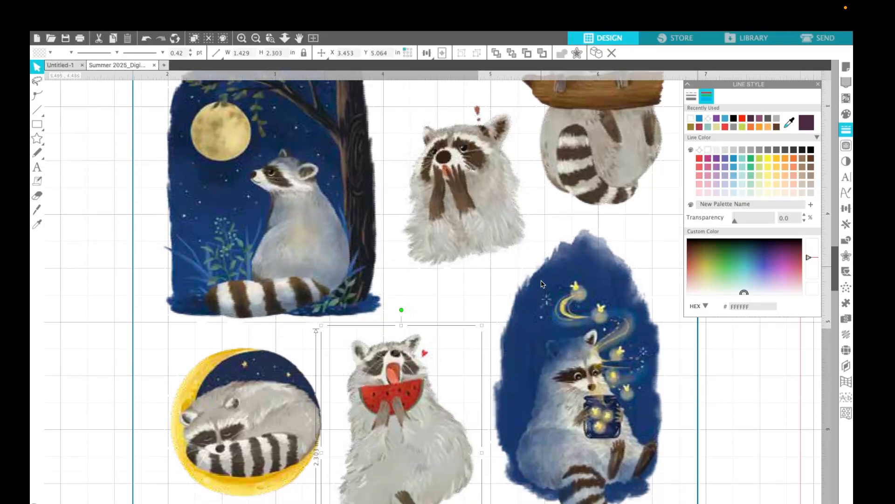
pyautogui.scroll(-3)
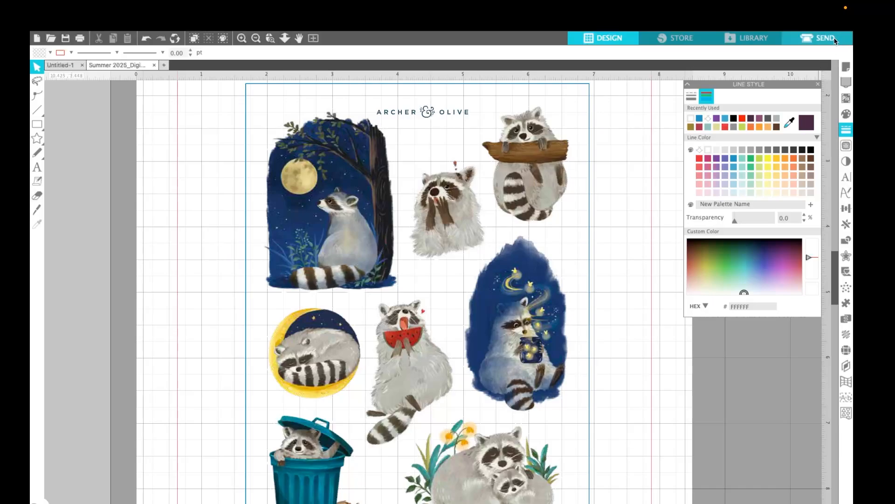
# Deepen the blue outline's blade depth and lower the white sticker lines' force to 13
pyautogui.click(824, 38)
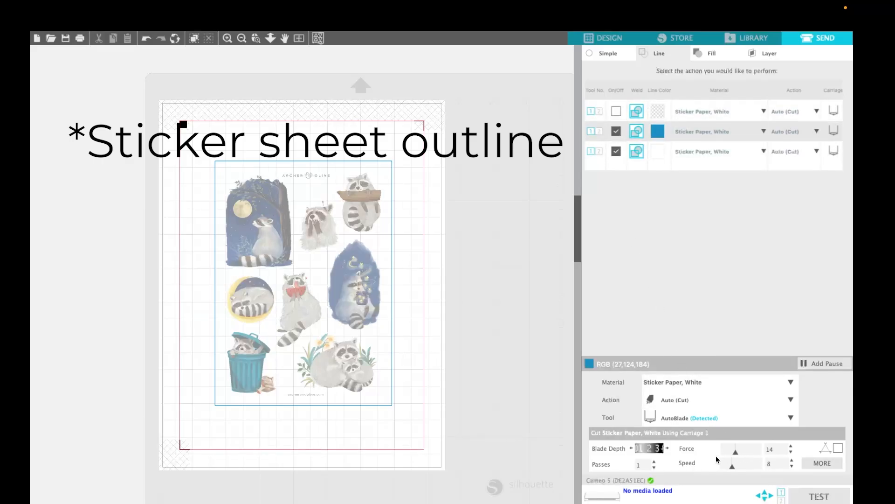
pyautogui.click(644, 448)
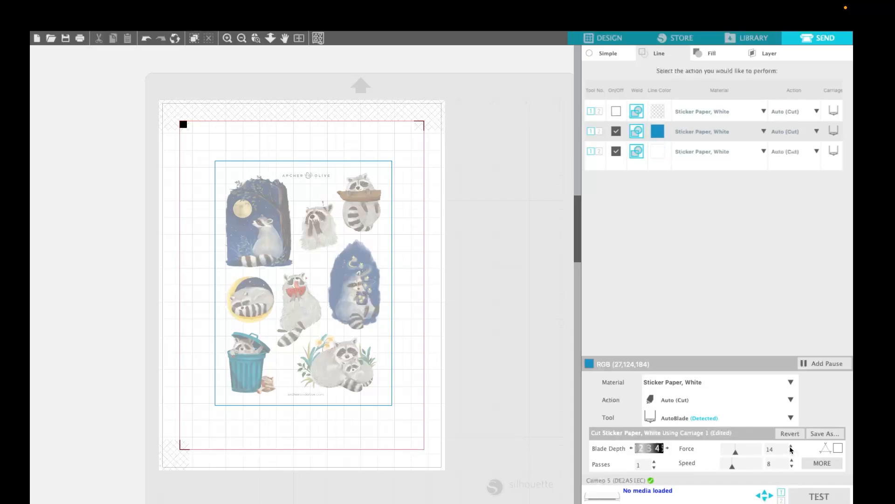
pyautogui.click(791, 445)
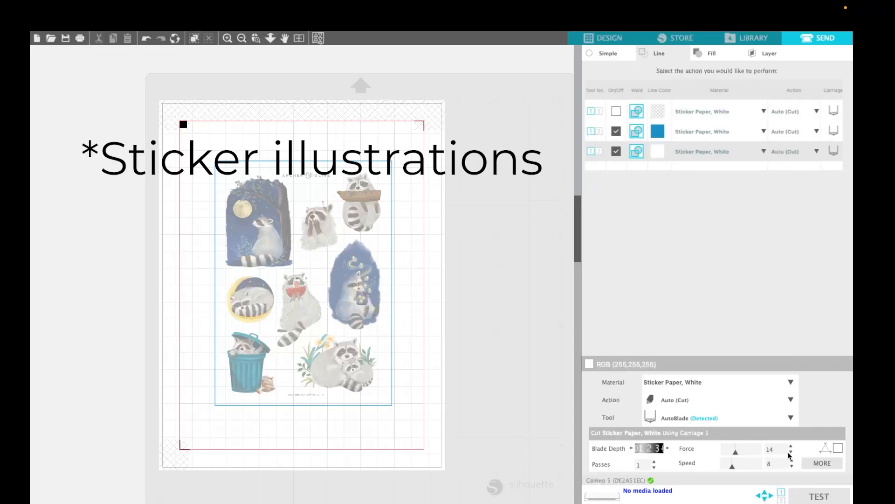
pyautogui.click(791, 450)
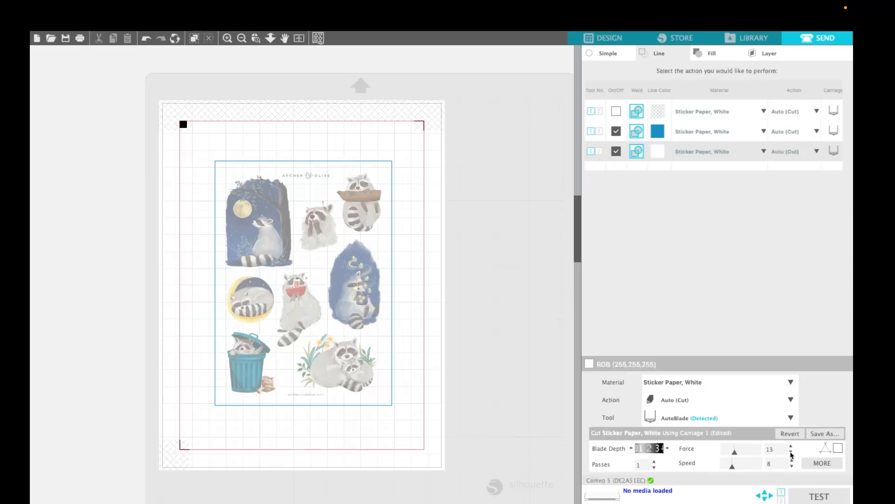
pyautogui.click(791, 451)
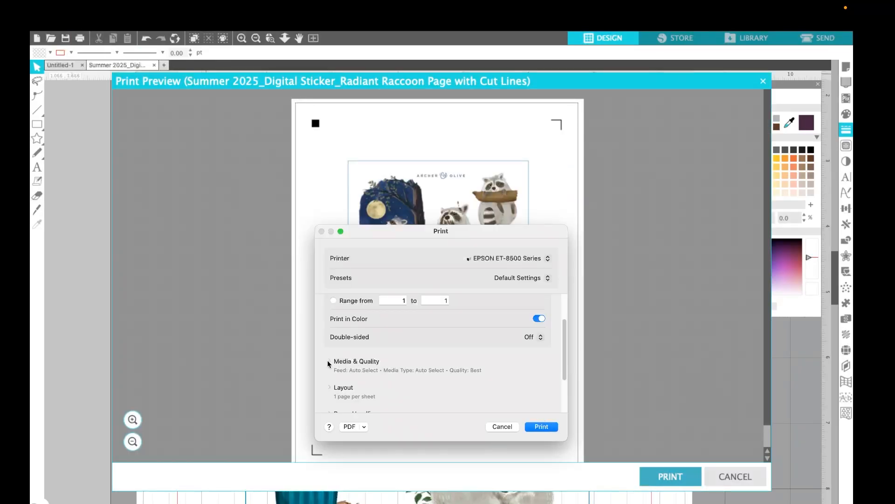
# Print the sticker page with registration marks on the EPSON ET-8500 Series
pyautogui.click(540, 425)
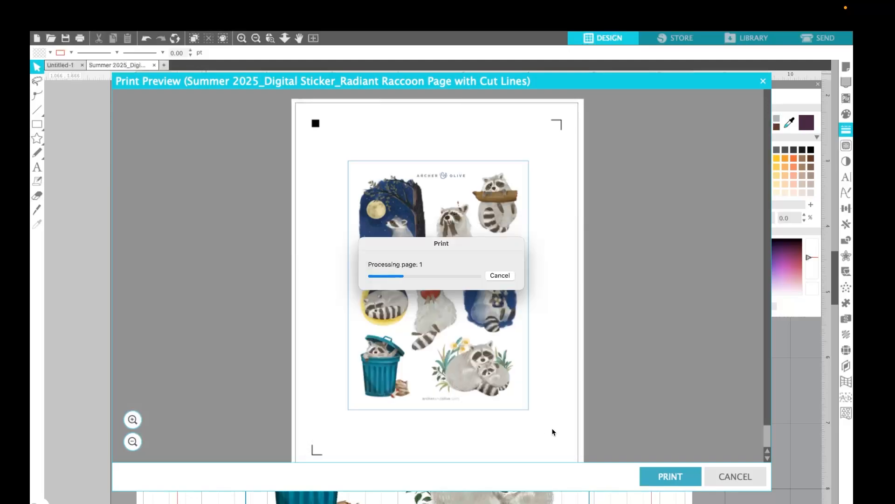